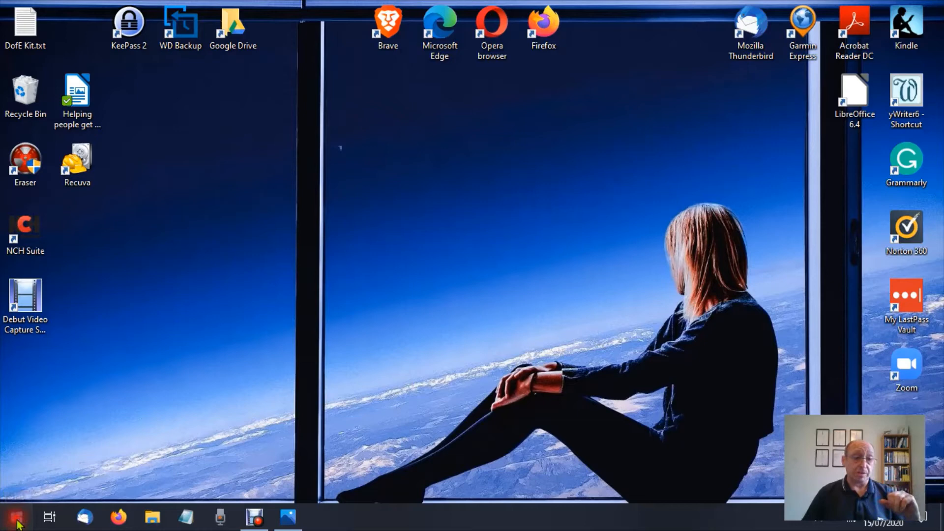
Open Windows Settings from the Start menu.
{"action": "left_click", "coordinate": [11, 517]}
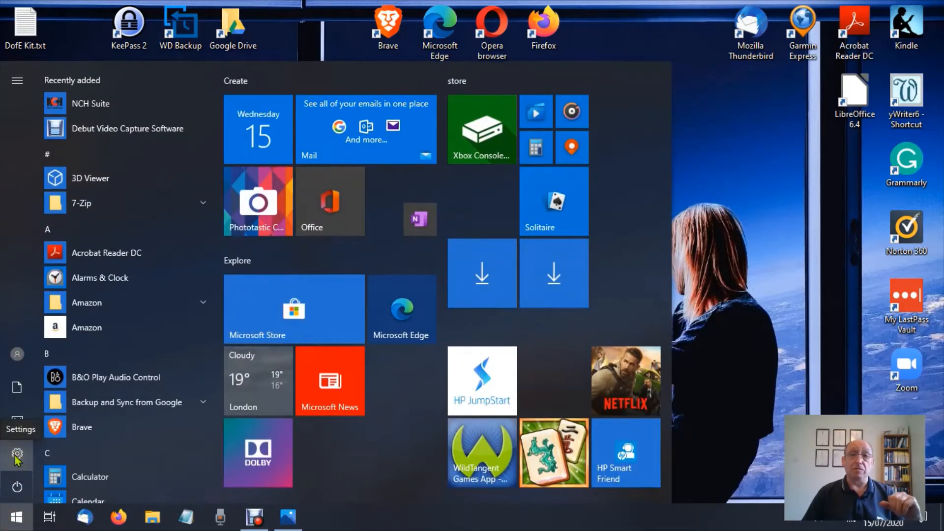
{"action": "left_click", "coordinate": [17, 453]}
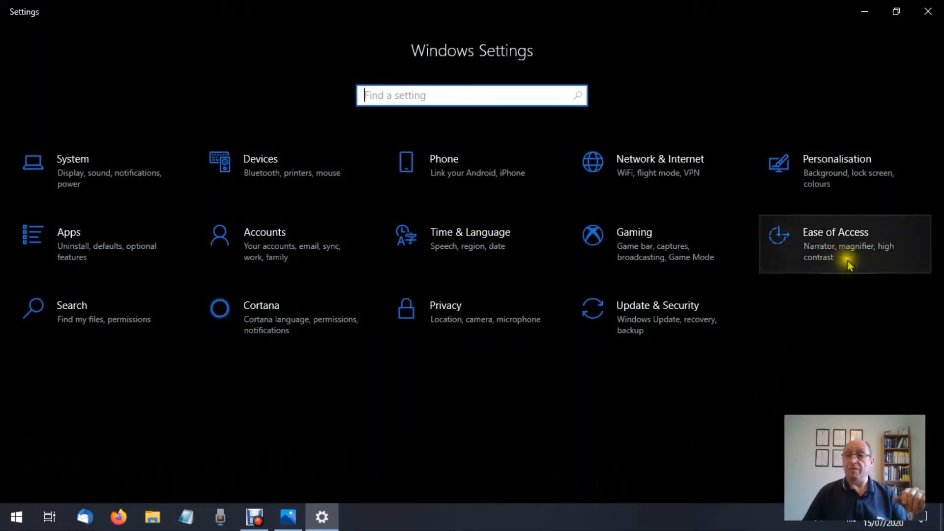
Open Ease of Access from the Settings home page to reach its Display page.
{"action": "left_click", "coordinate": [835, 232]}
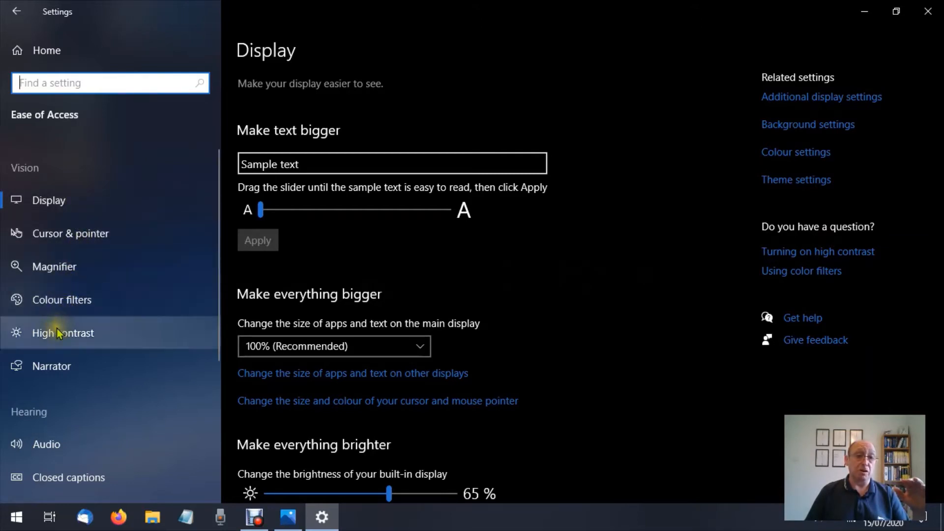
{"action": "mouse_move", "coordinate": [57, 366]}
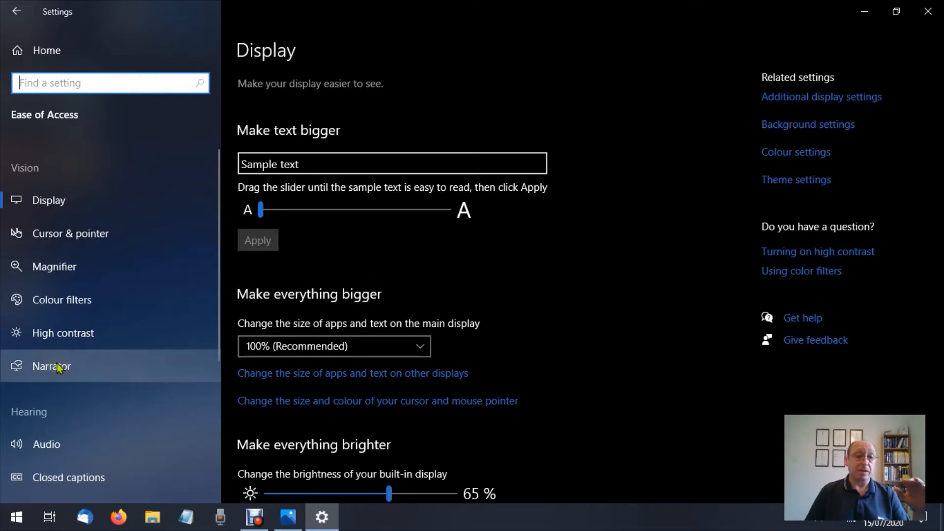
{"action": "mouse_move", "coordinate": [40, 418]}
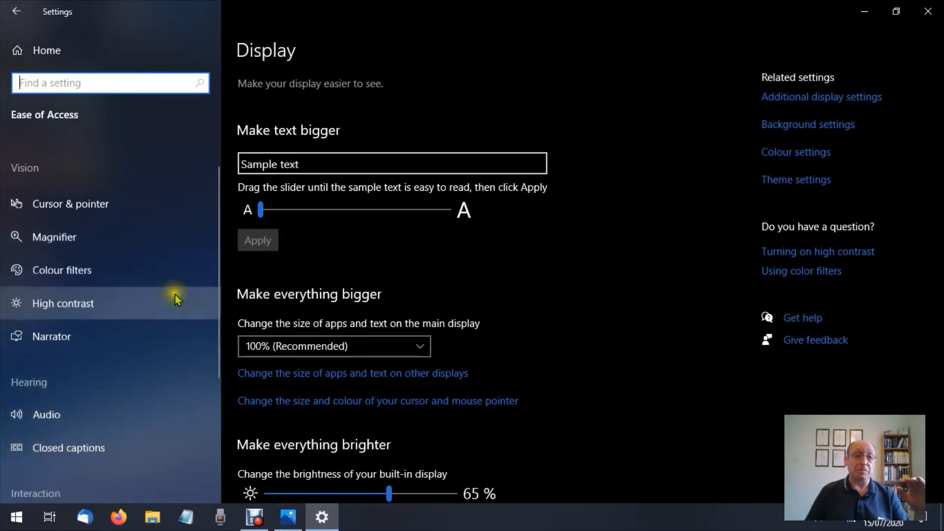
{"action": "scroll", "scroll_direction": "down", "scroll_amount": 3}
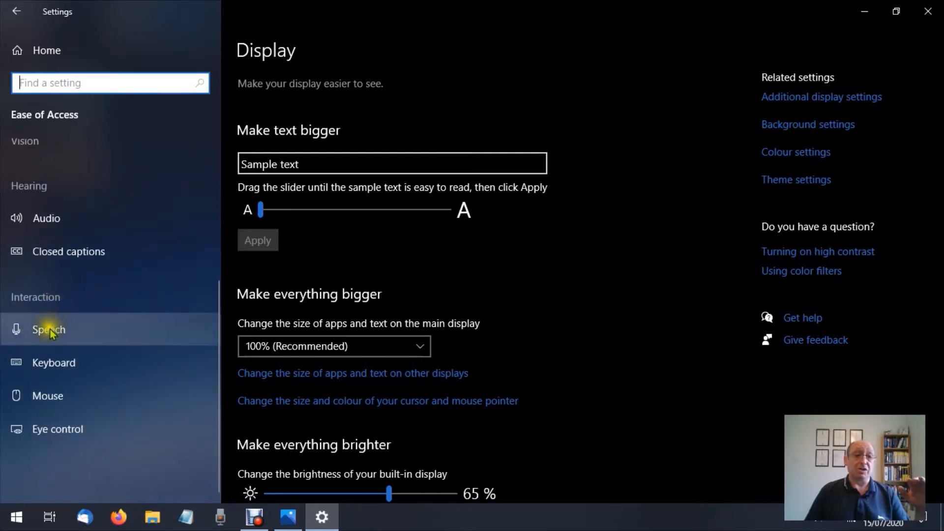
{"action": "mouse_move", "coordinate": [46, 395]}
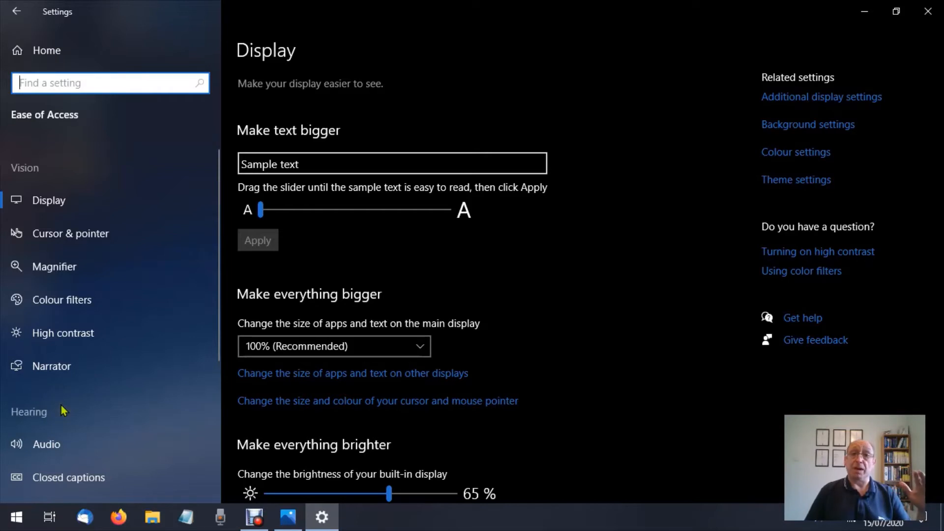
{"action": "mouse_move", "coordinate": [537, 112]}
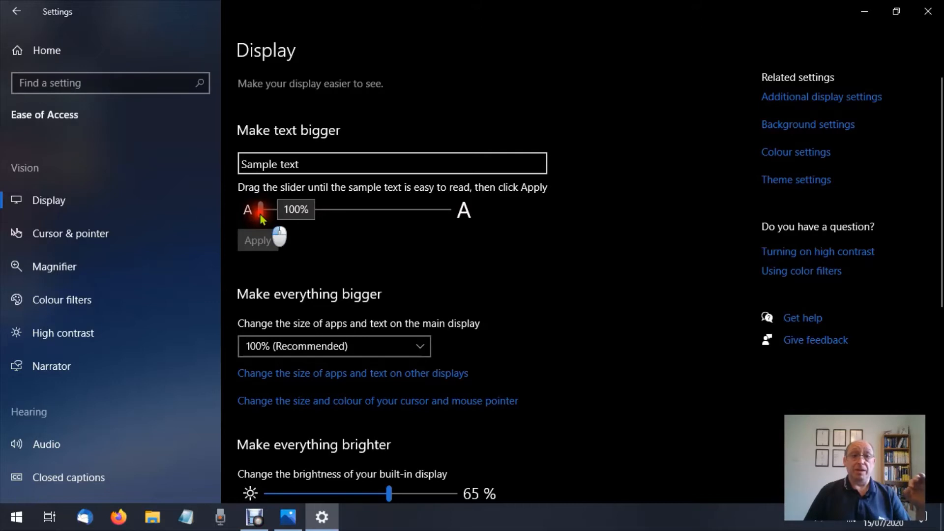
Drag the Make text bigger slider from 100% up to its maximum, past 200%.
{"action": "left_click_drag", "start_coordinate": [259, 211], "coordinate": [295, 212]}
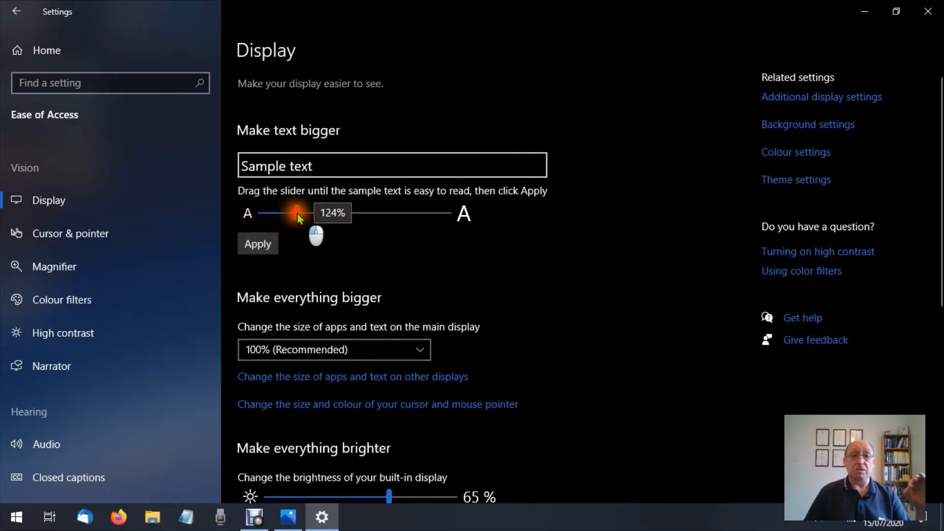
{"action": "left_click_drag", "start_coordinate": [298, 215], "coordinate": [316, 214]}
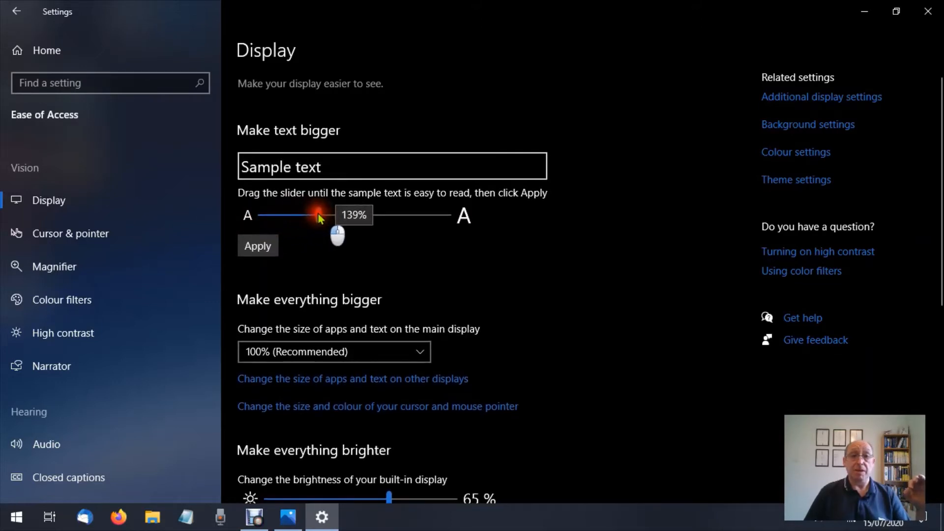
{"action": "left_click_drag", "start_coordinate": [315, 217], "coordinate": [341, 217]}
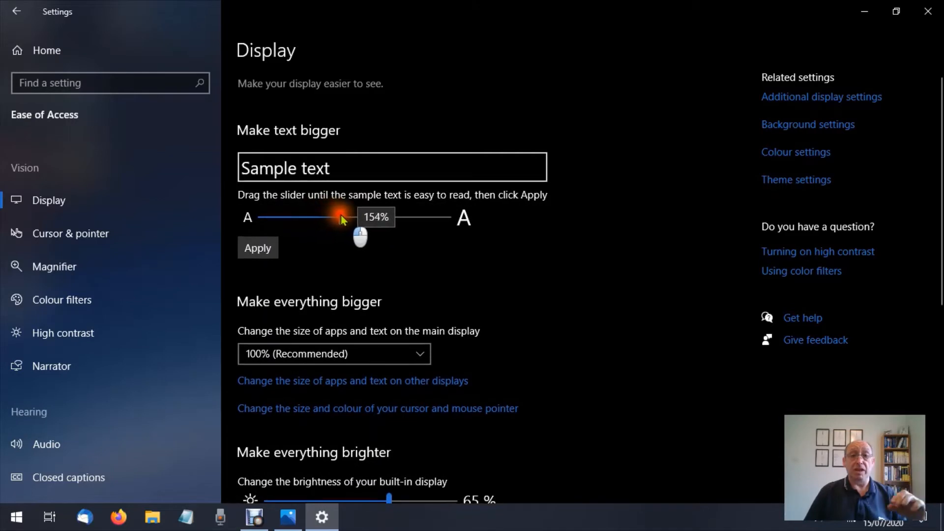
{"action": "left_click_drag", "start_coordinate": [337, 217], "coordinate": [366, 219]}
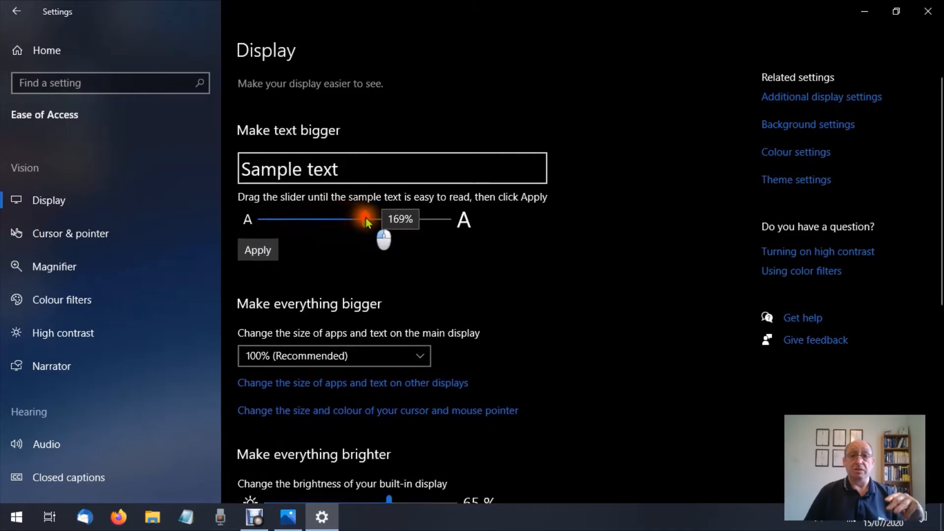
{"action": "left_click_drag", "start_coordinate": [362, 221], "coordinate": [422, 224]}
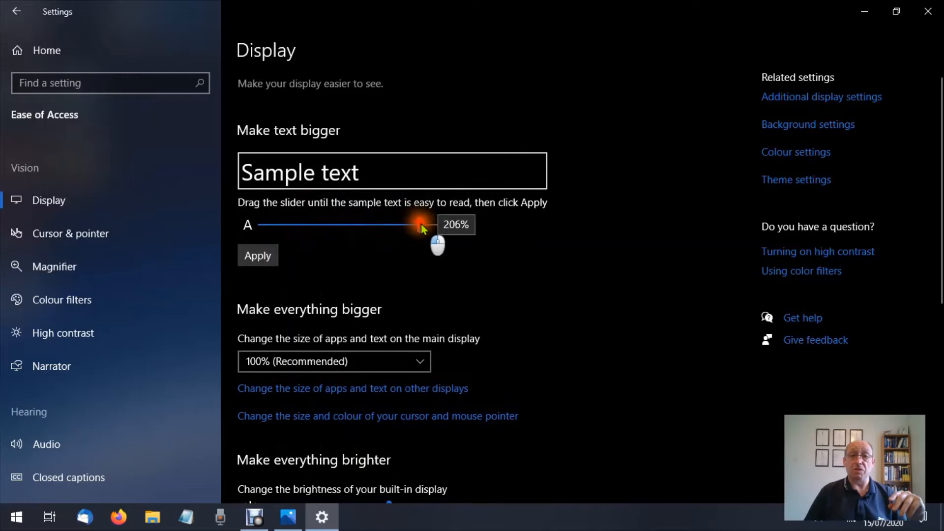
{"action": "left_click_drag", "start_coordinate": [421, 225], "coordinate": [455, 227]}
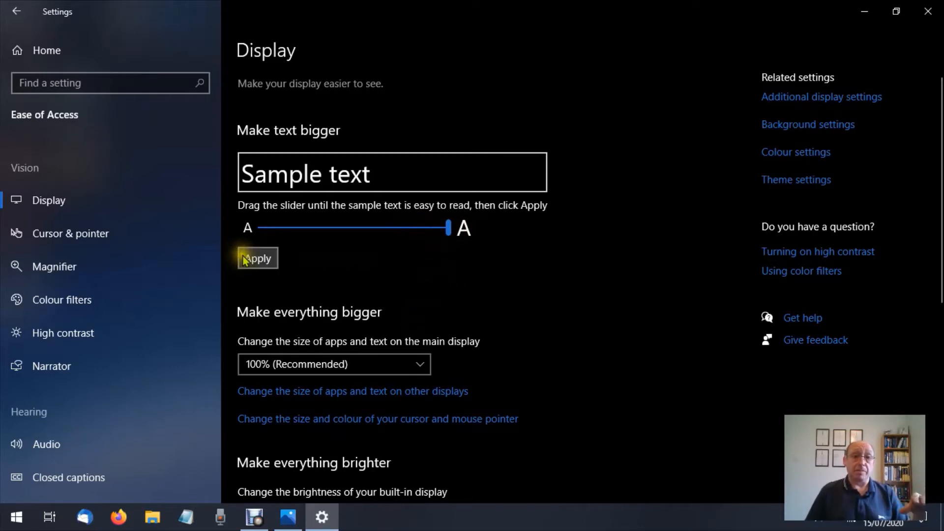
{"action": "mouse_move", "coordinate": [864, 11]}
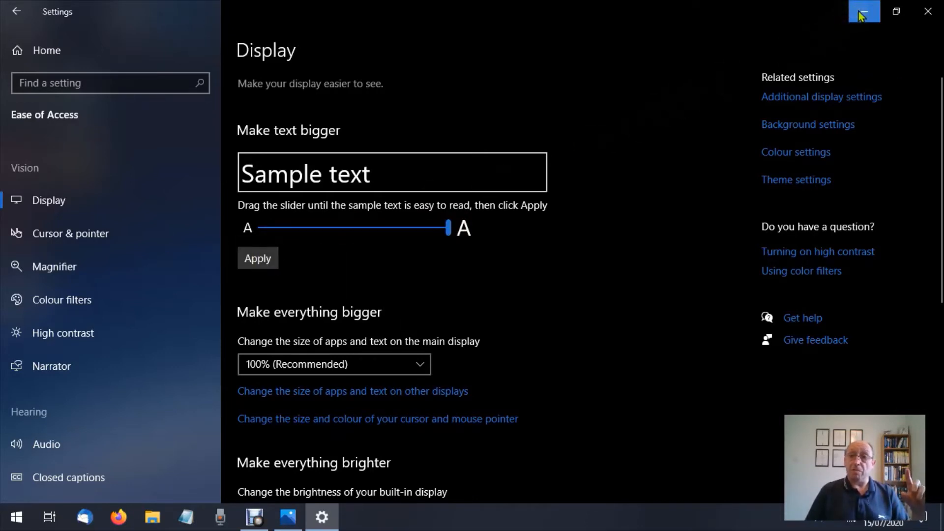
Check the desktop, restore Settings and apply the maximum text size.
{"action": "left_click", "coordinate": [865, 11]}
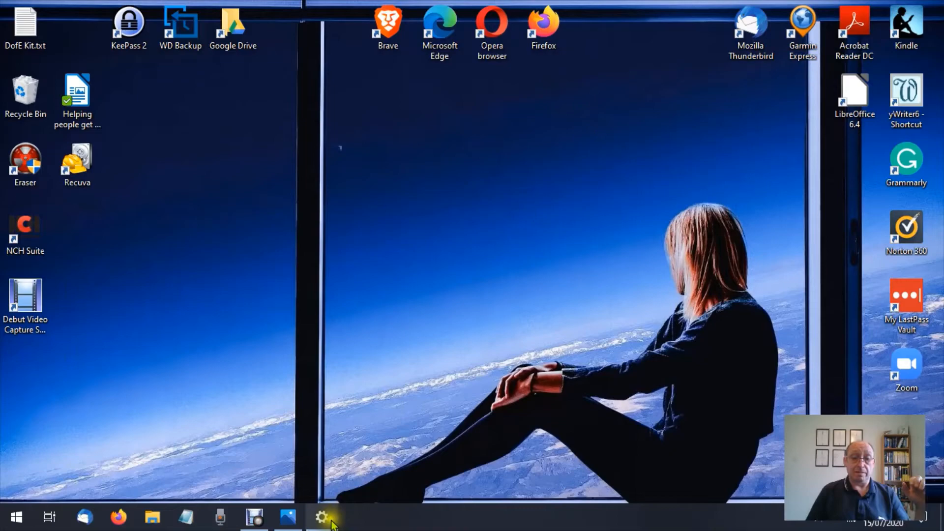
{"action": "left_click", "coordinate": [322, 517]}
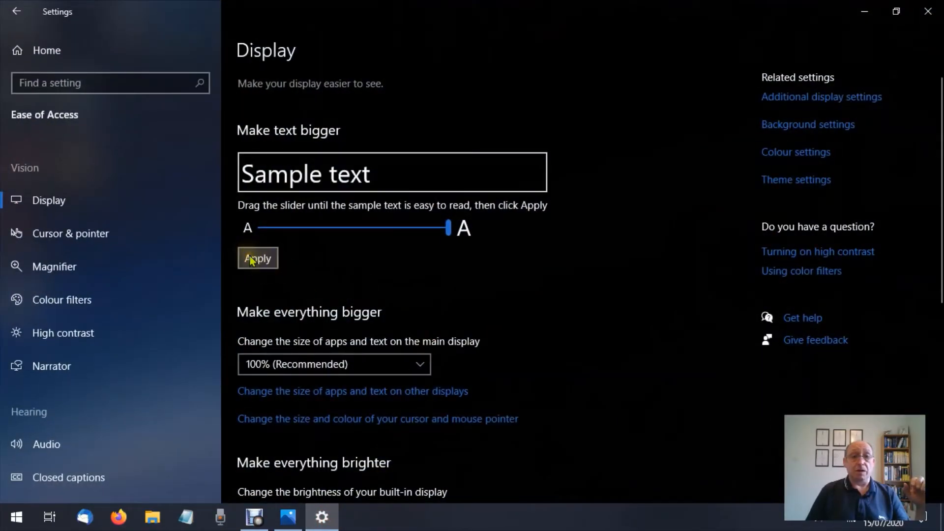
{"action": "left_click", "coordinate": [257, 258]}
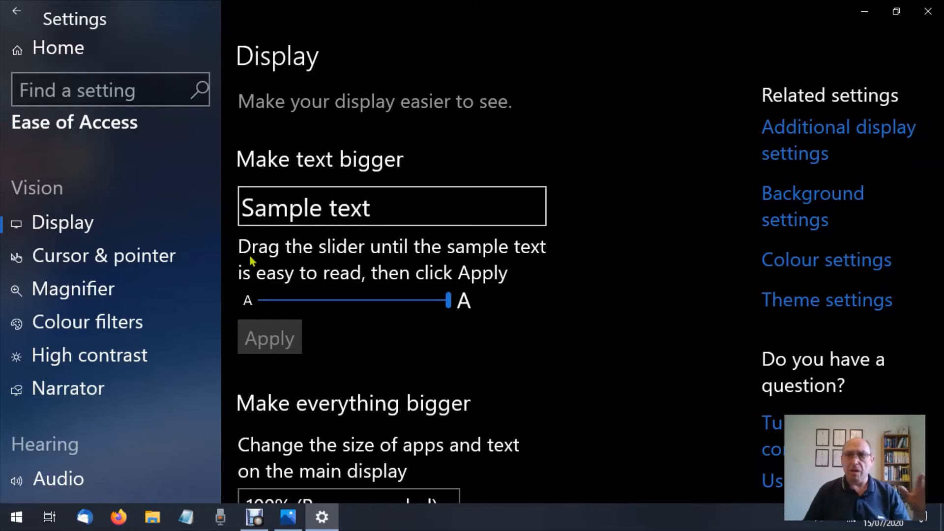
{"action": "mouse_move", "coordinate": [624, 45]}
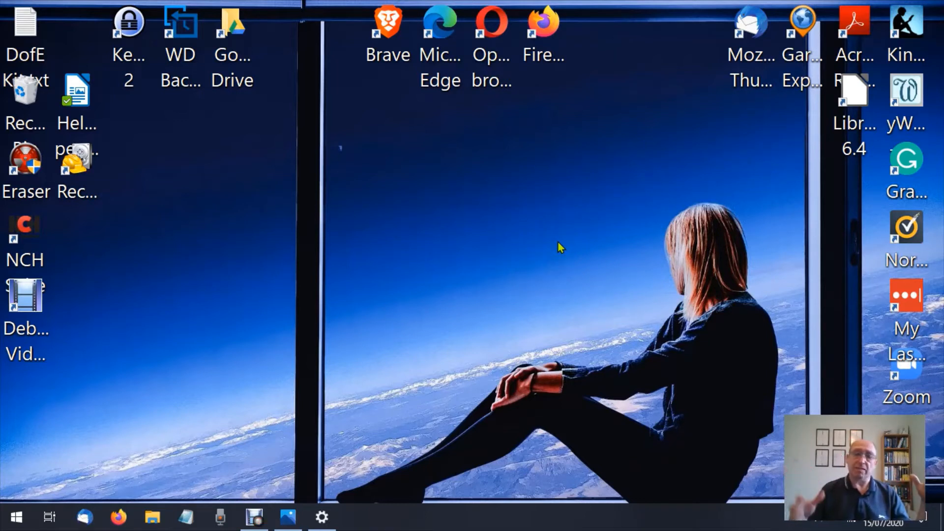
Restore the Settings window from the taskbar to the Ease of Access Display page.
{"action": "left_click", "coordinate": [551, 234]}
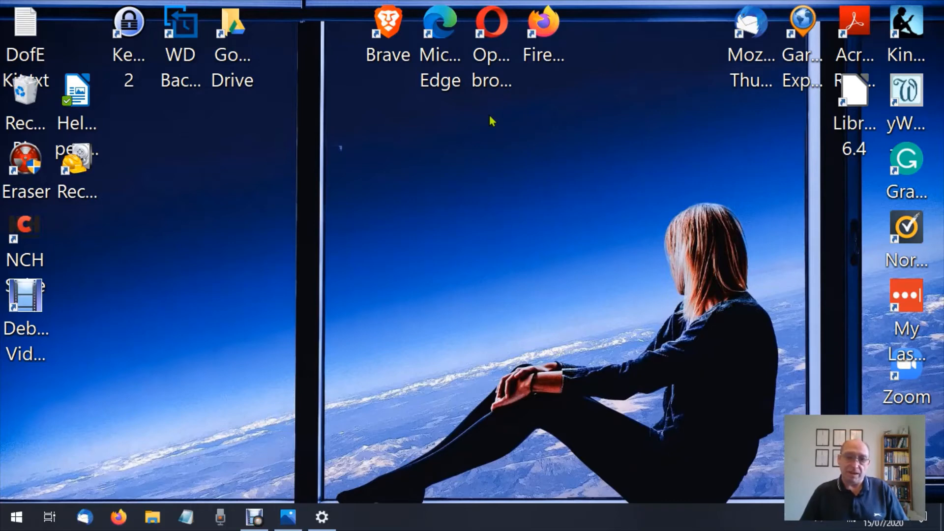
{"action": "left_click", "coordinate": [322, 517]}
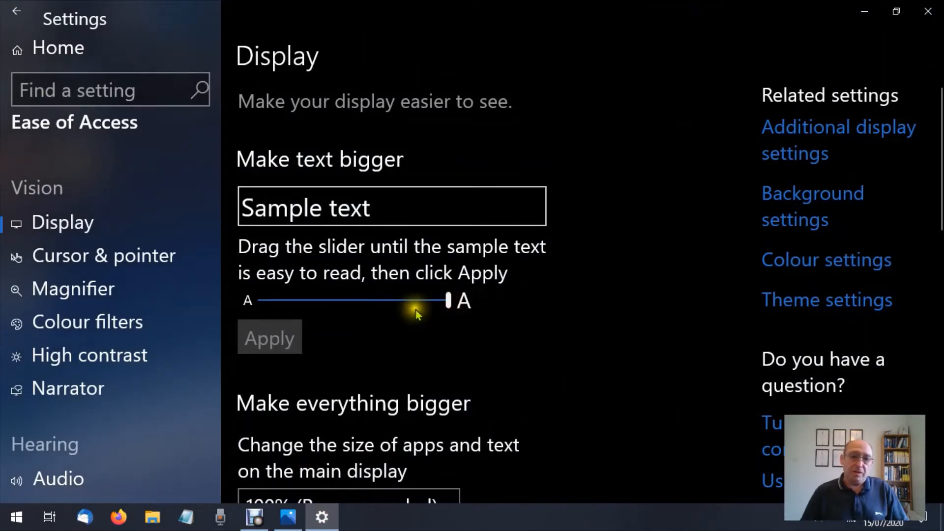
Drag the Make text bigger slider back to its minimum and apply the default text size.
{"action": "left_click_drag", "start_coordinate": [449, 300], "coordinate": [415, 300]}
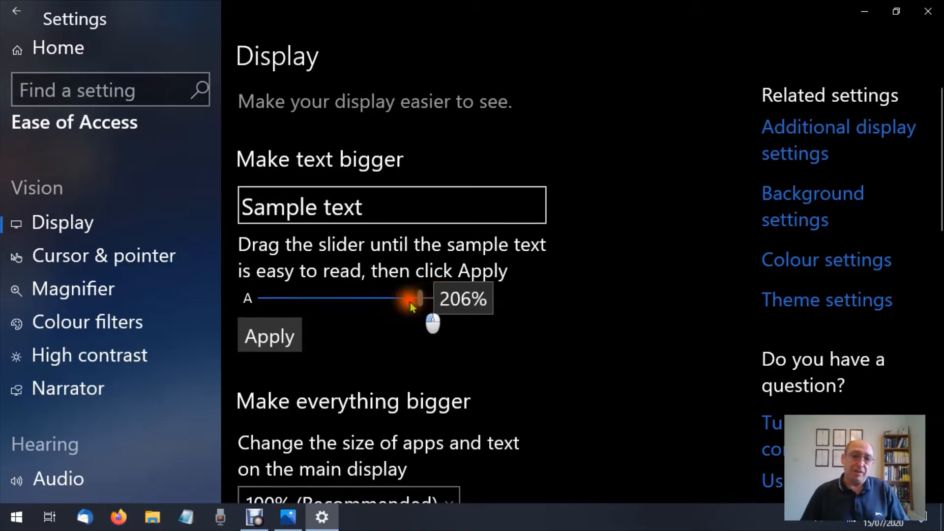
{"action": "left_click_drag", "start_coordinate": [413, 298], "coordinate": [317, 295]}
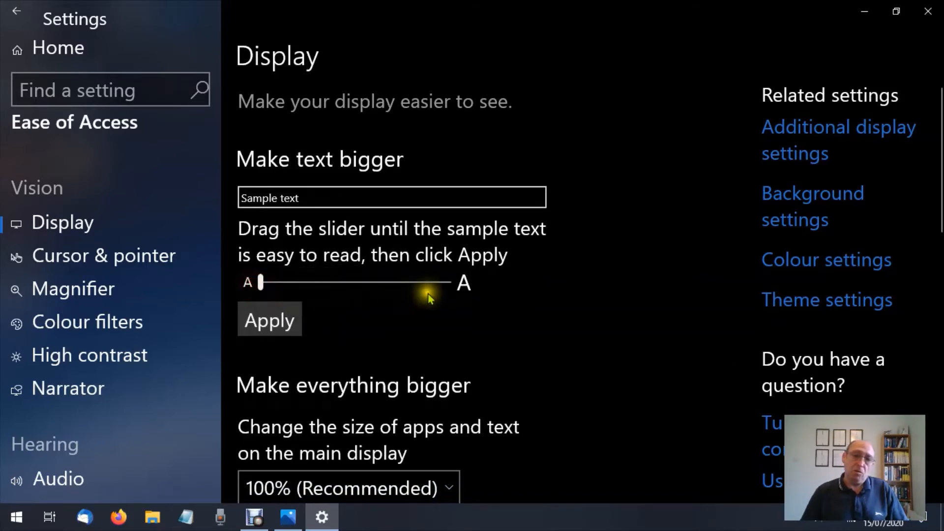
{"action": "left_click_drag", "start_coordinate": [260, 283], "coordinate": [448, 301]}
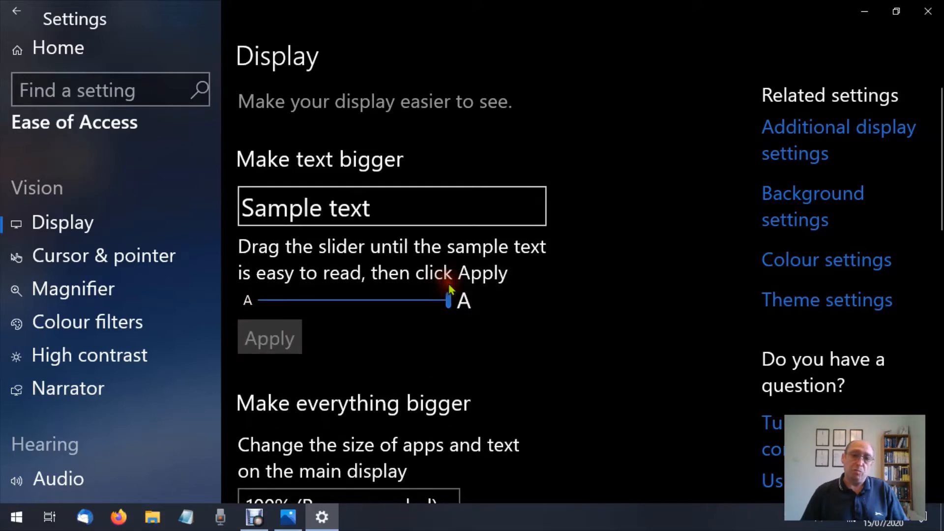
{"action": "left_click_drag", "start_coordinate": [448, 301], "coordinate": [259, 301]}
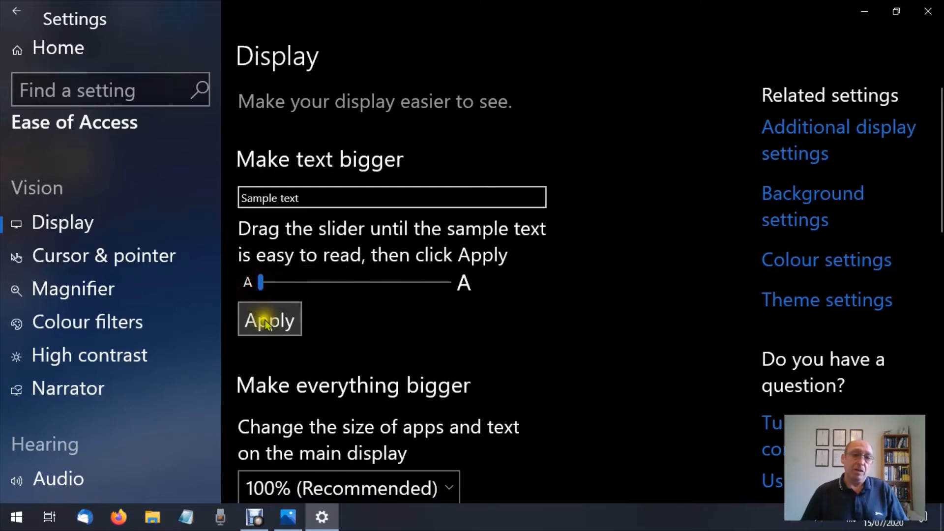
{"action": "left_click", "coordinate": [269, 320]}
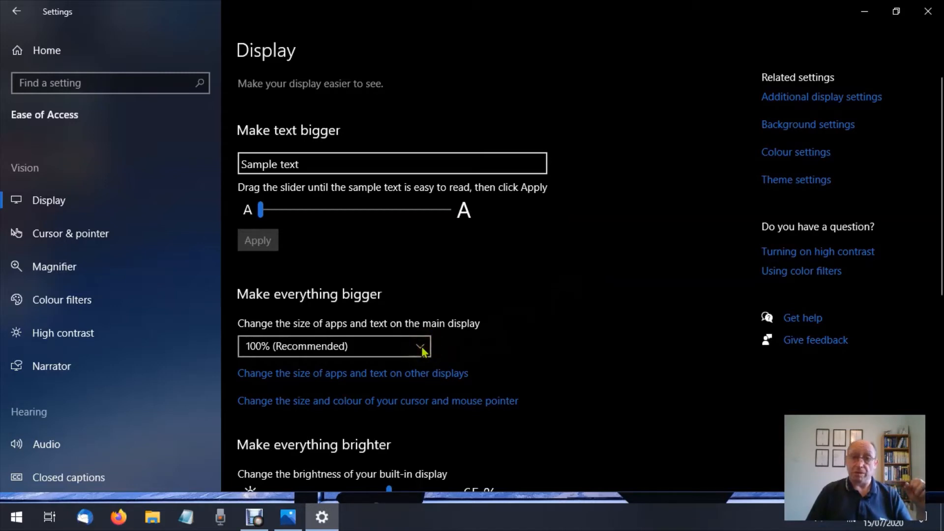
Set Make everything bigger scaling for the main display to 125%.
{"action": "left_click", "coordinate": [423, 346]}
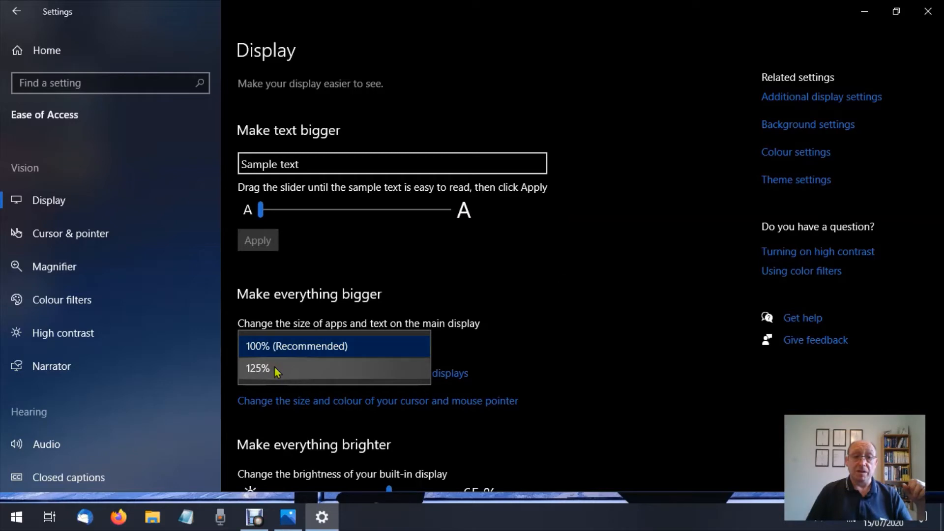
{"action": "left_click", "coordinate": [257, 368]}
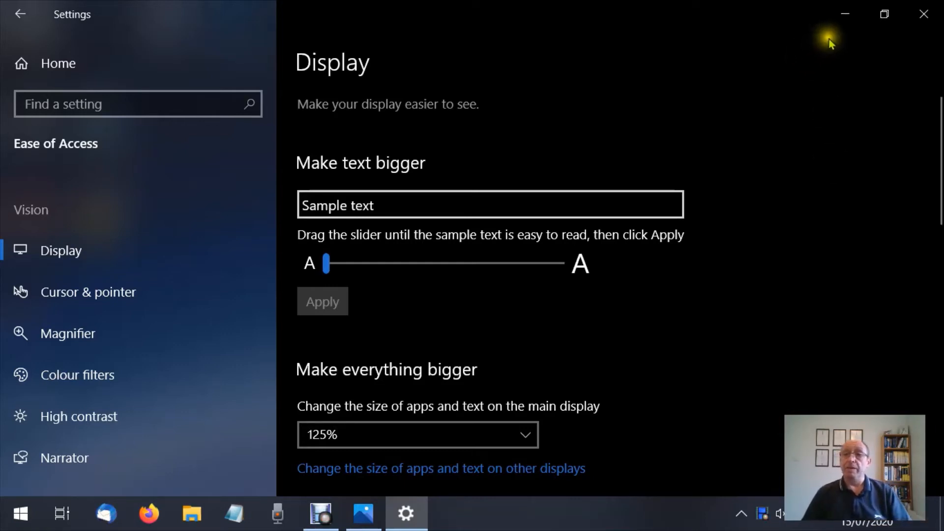
{"action": "mouse_move", "coordinate": [845, 13]}
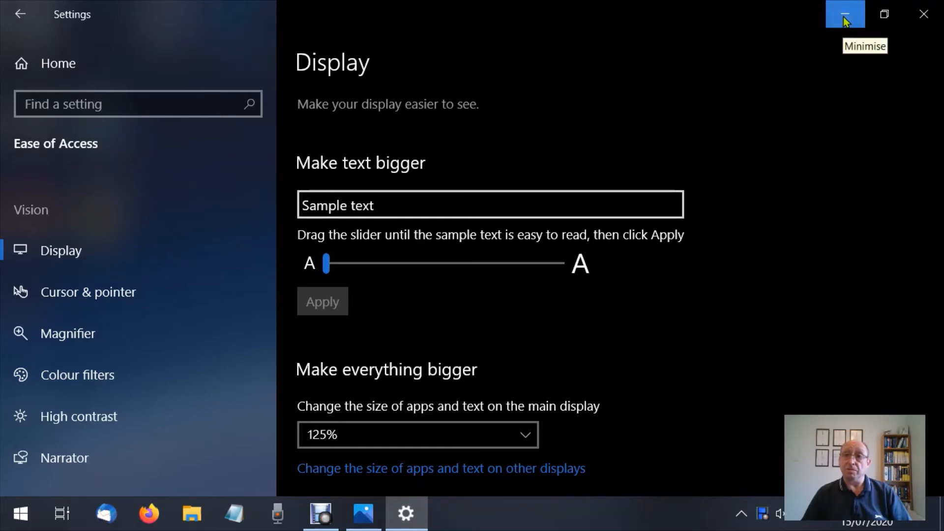
{"action": "left_click", "coordinate": [844, 13]}
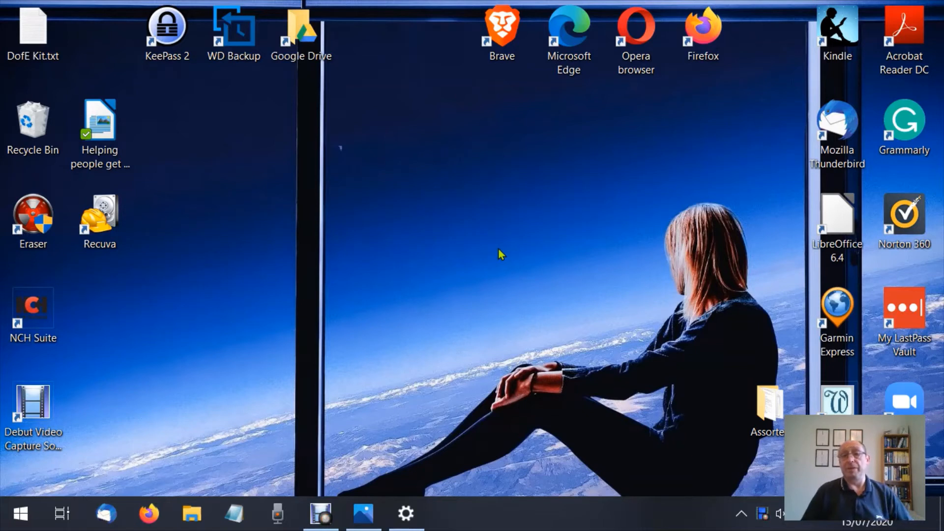
{"action": "mouse_move", "coordinate": [461, 268]}
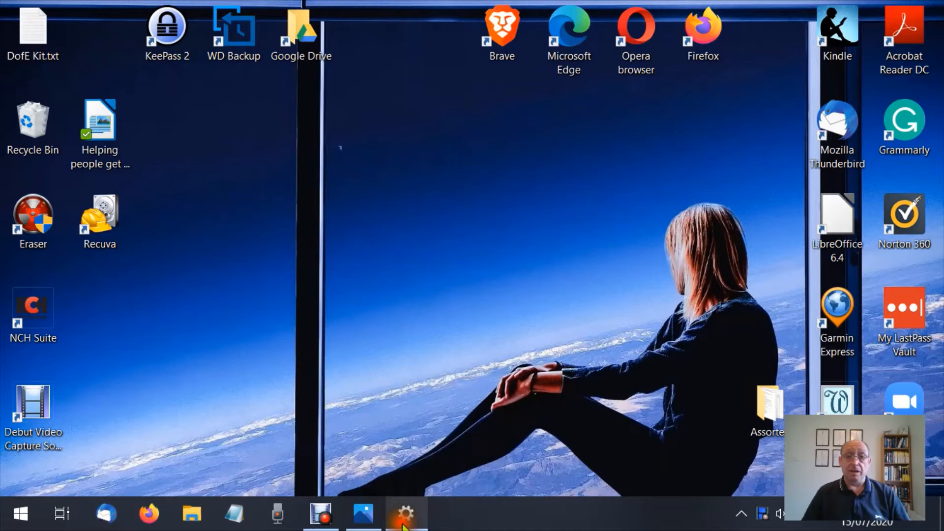
{"action": "left_click", "coordinate": [406, 514]}
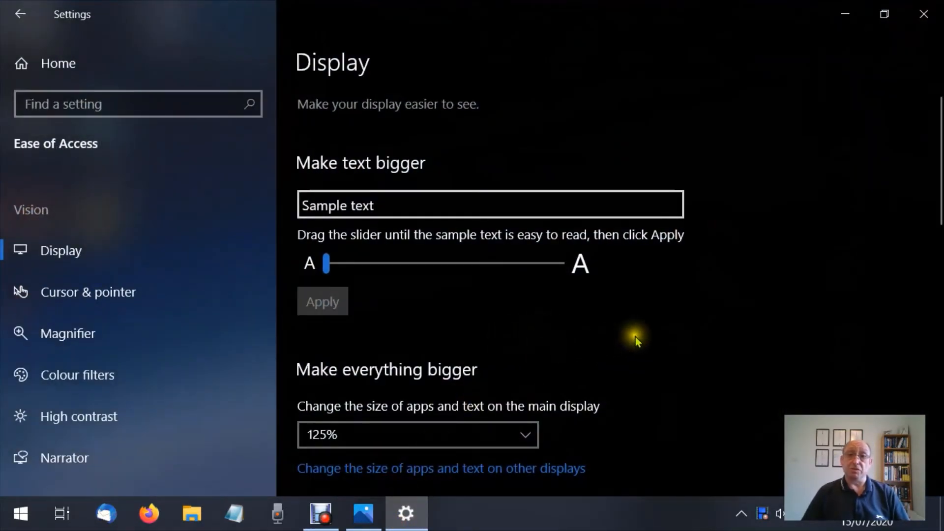
{"action": "mouse_move", "coordinate": [650, 346]}
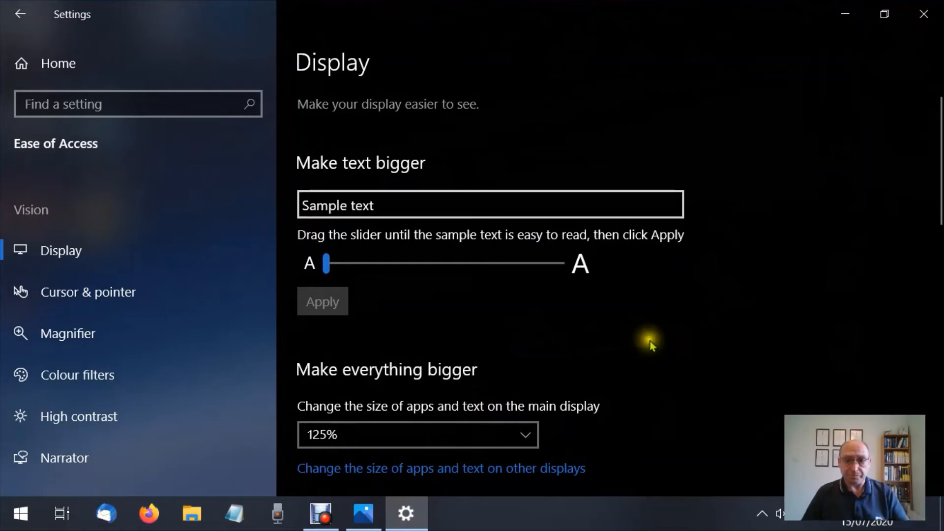
{"action": "scroll", "scroll_direction": "down", "scroll_amount": 3}
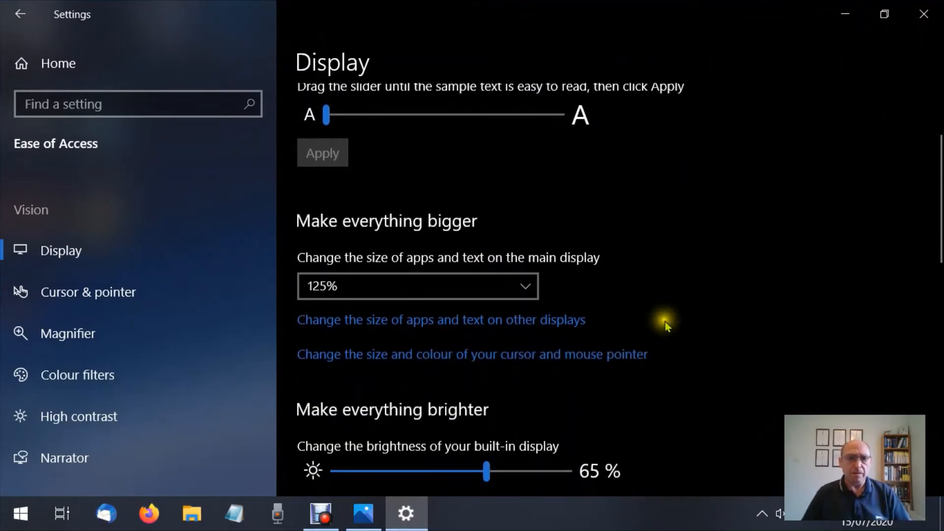
{"action": "scroll", "scroll_direction": "down", "scroll_amount": 3}
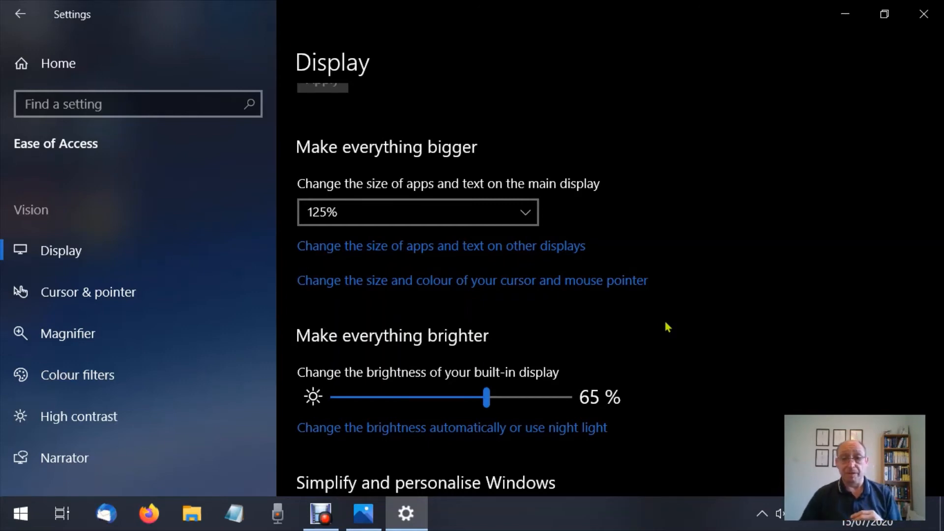
{"action": "scroll", "scroll_direction": "down", "scroll_amount": 3}
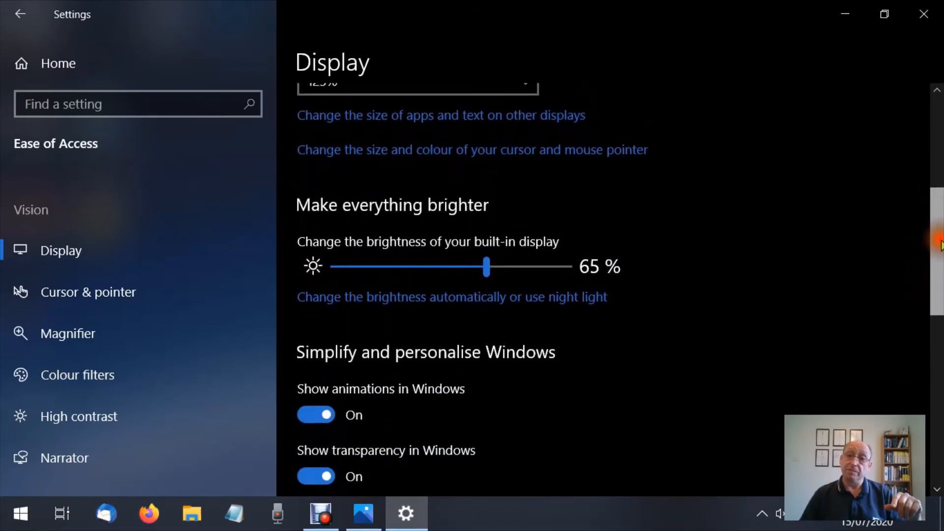
{"action": "scroll", "scroll_direction": "down", "scroll_amount": 3}
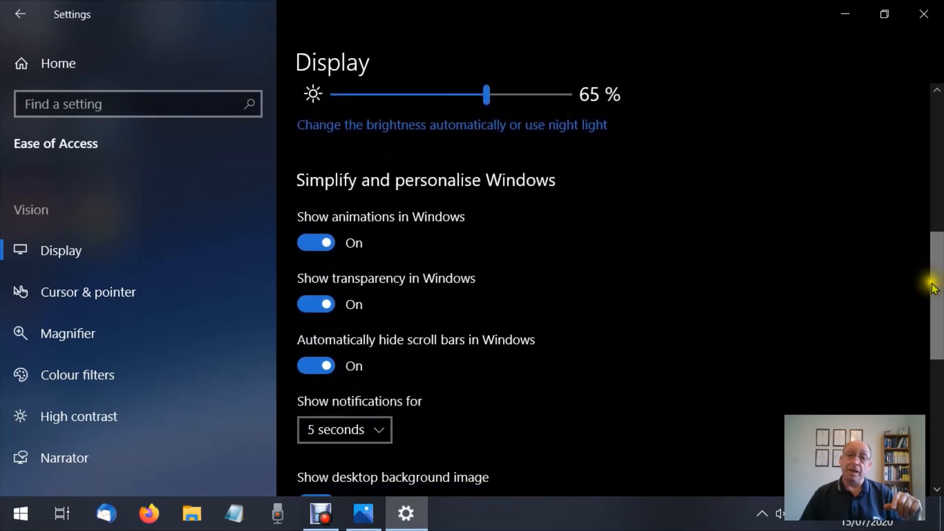
{"action": "mouse_move", "coordinate": [764, 291]}
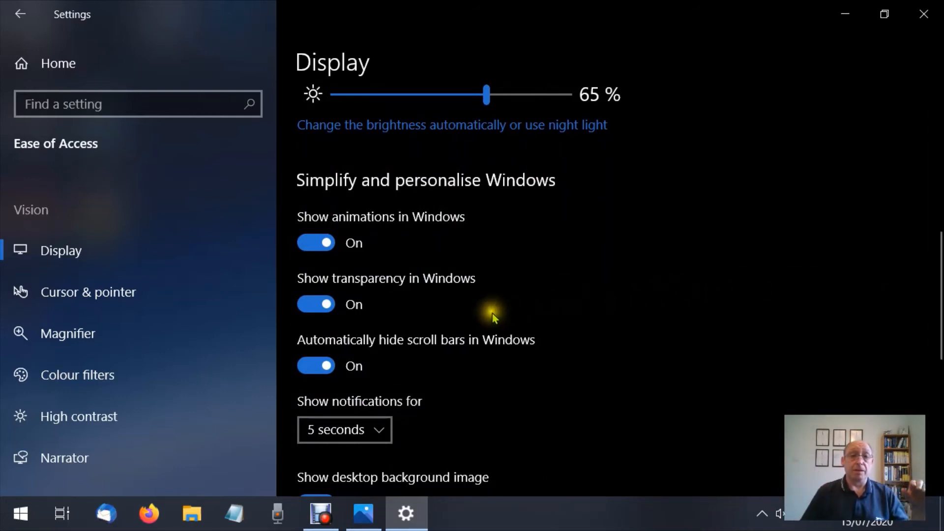
{"action": "mouse_move", "coordinate": [274, 279]}
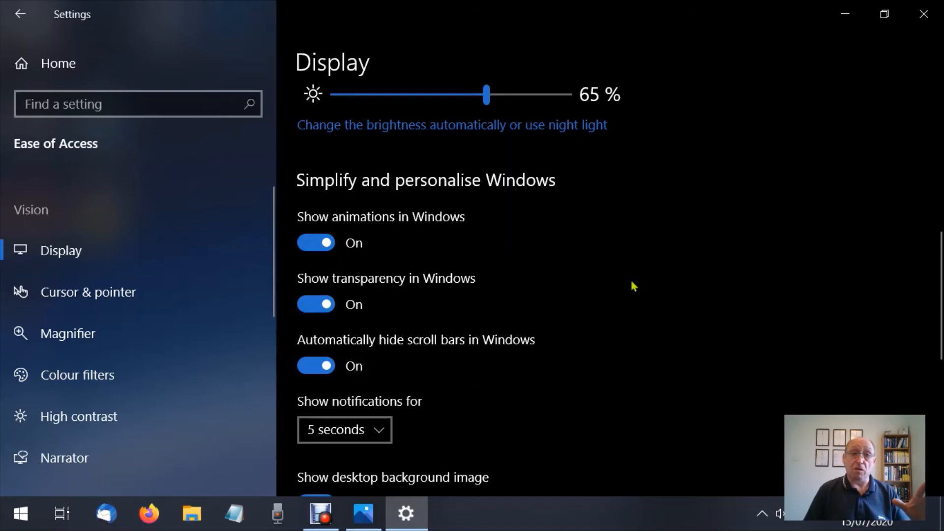
{"action": "left_click", "coordinate": [316, 365]}
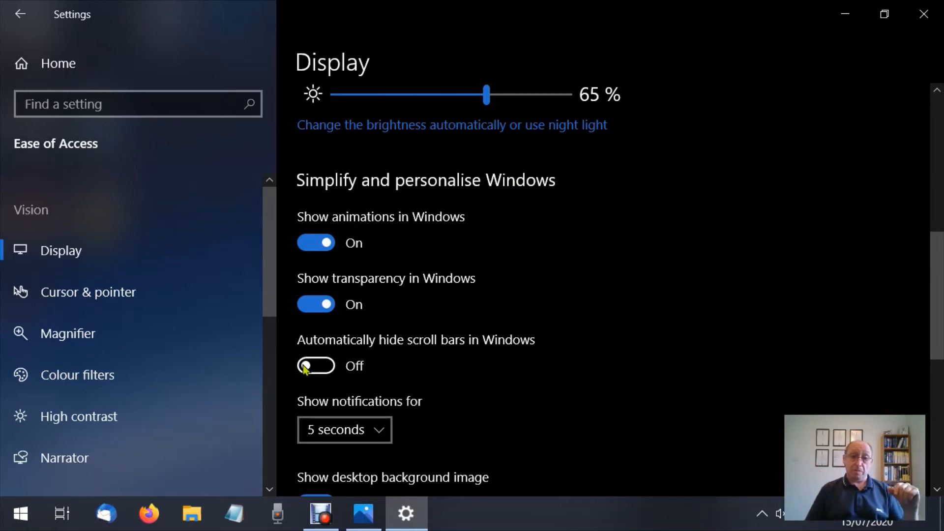
{"action": "left_click", "coordinate": [316, 366]}
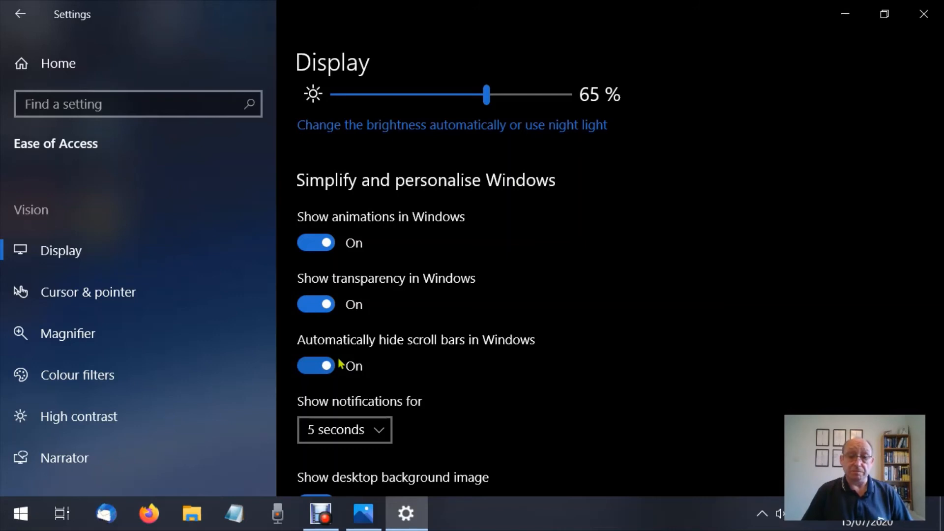
{"action": "scroll", "scroll_direction": "down", "scroll_amount": 3}
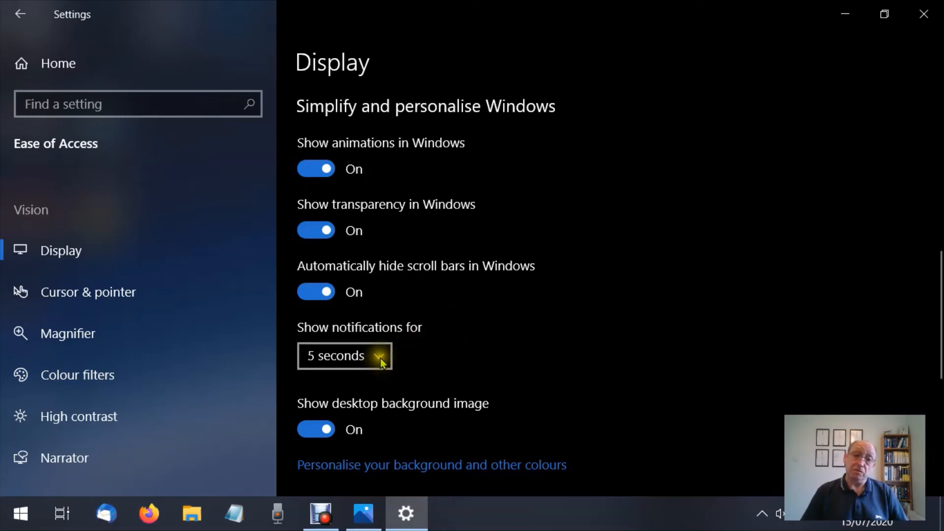
{"action": "left_click", "coordinate": [344, 355]}
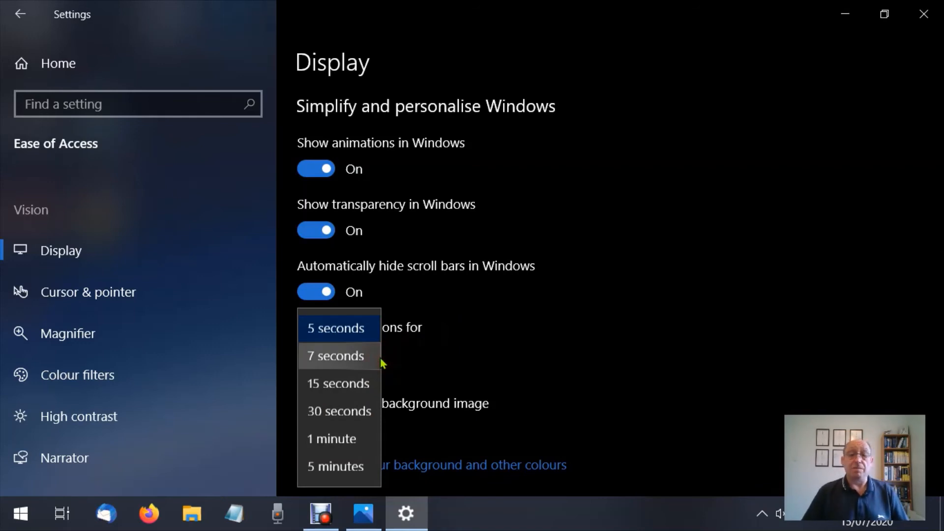
{"action": "mouse_move", "coordinate": [495, 343]}
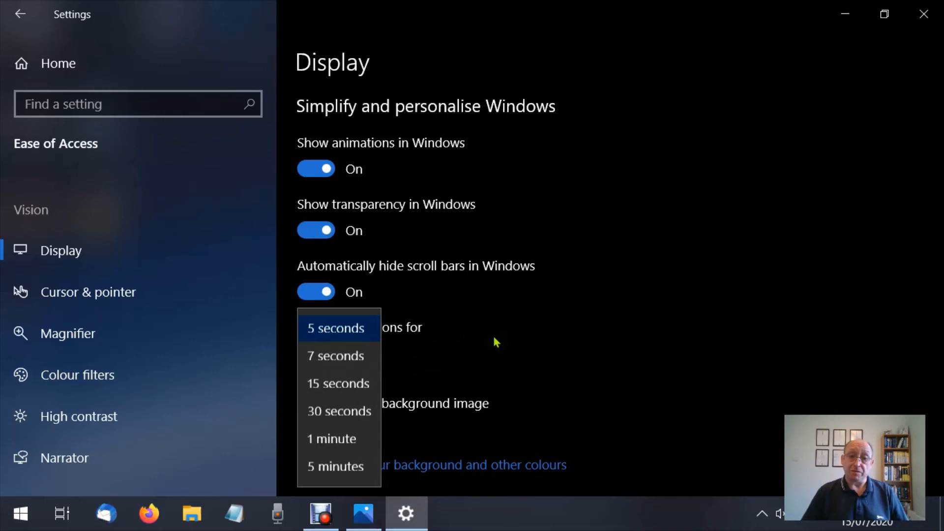
{"action": "left_click", "coordinate": [335, 328]}
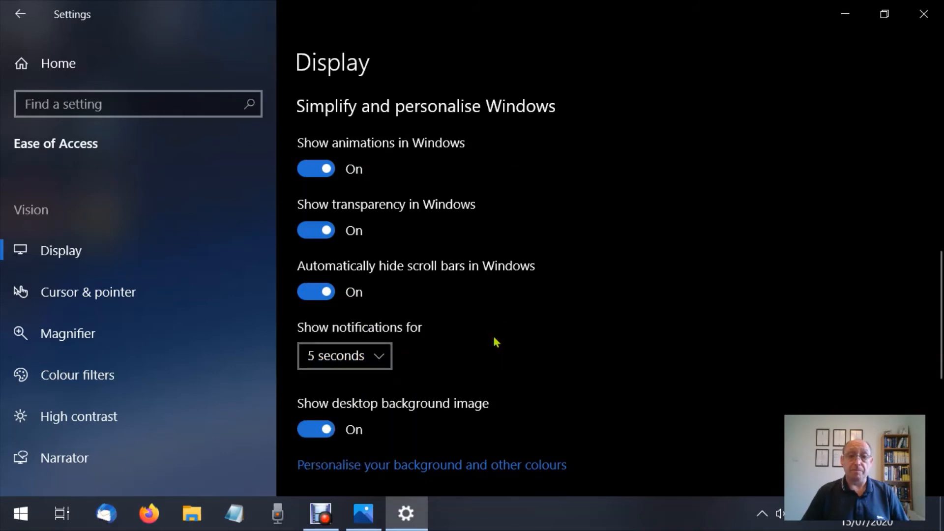
{"action": "mouse_move", "coordinate": [502, 336]}
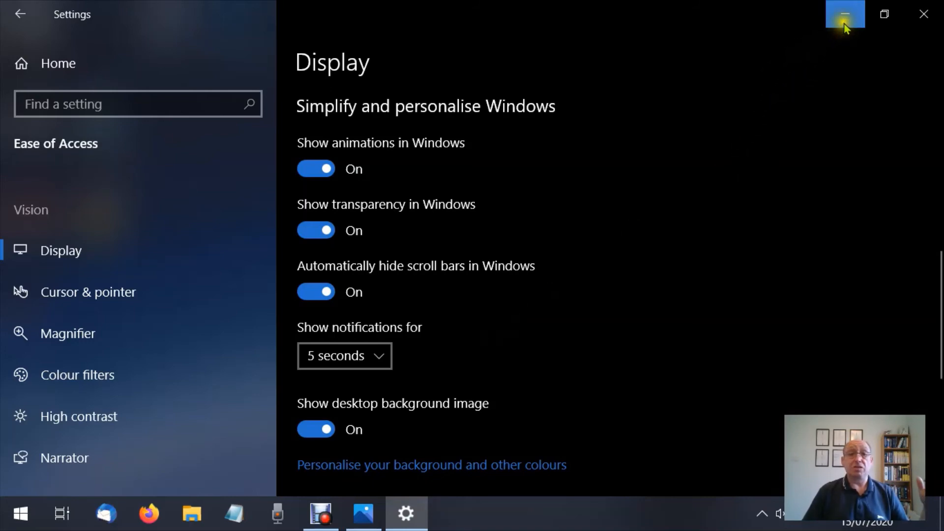
{"action": "left_click", "coordinate": [846, 13]}
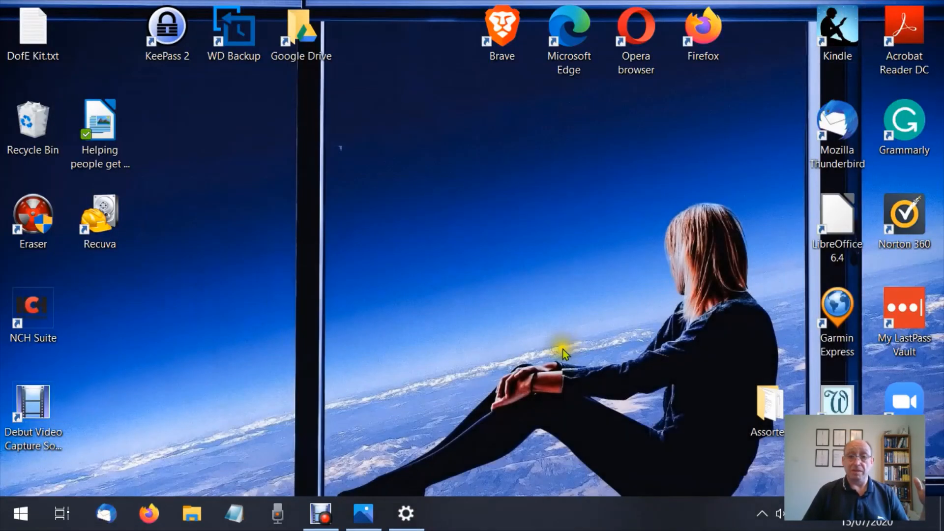
{"action": "mouse_move", "coordinate": [531, 280]}
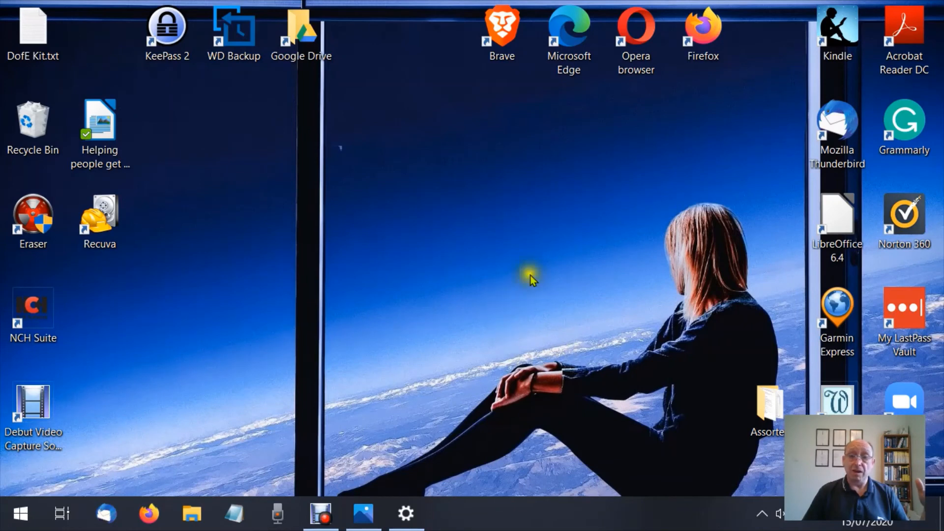
{"action": "mouse_move", "coordinate": [452, 416]}
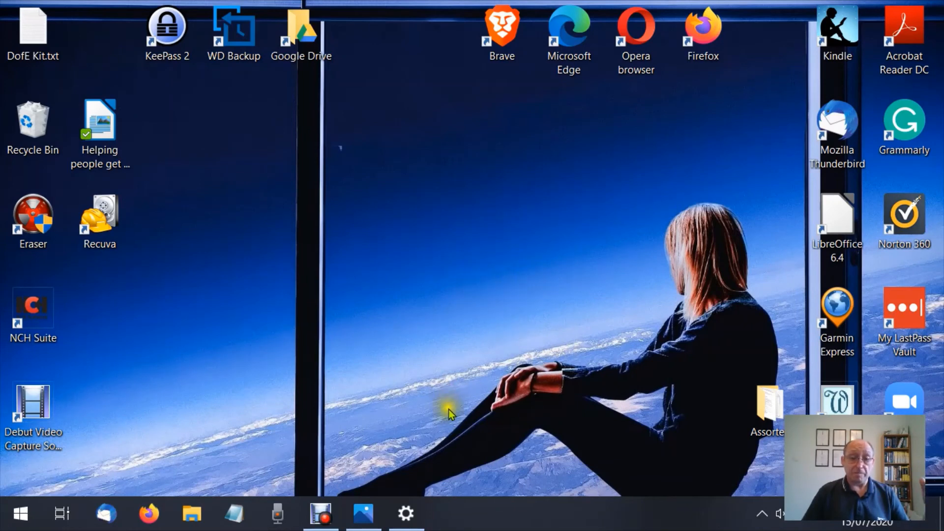
{"action": "left_click", "coordinate": [406, 513]}
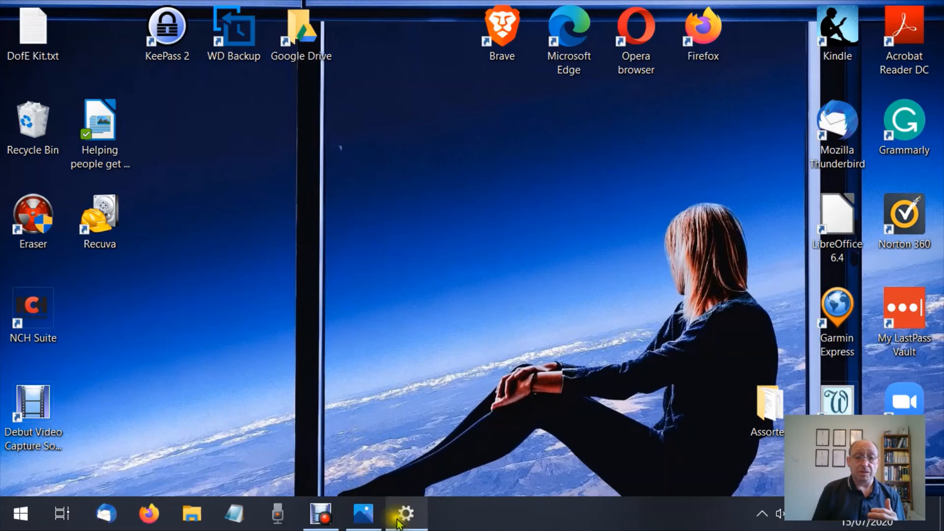
{"action": "left_click", "coordinate": [405, 514]}
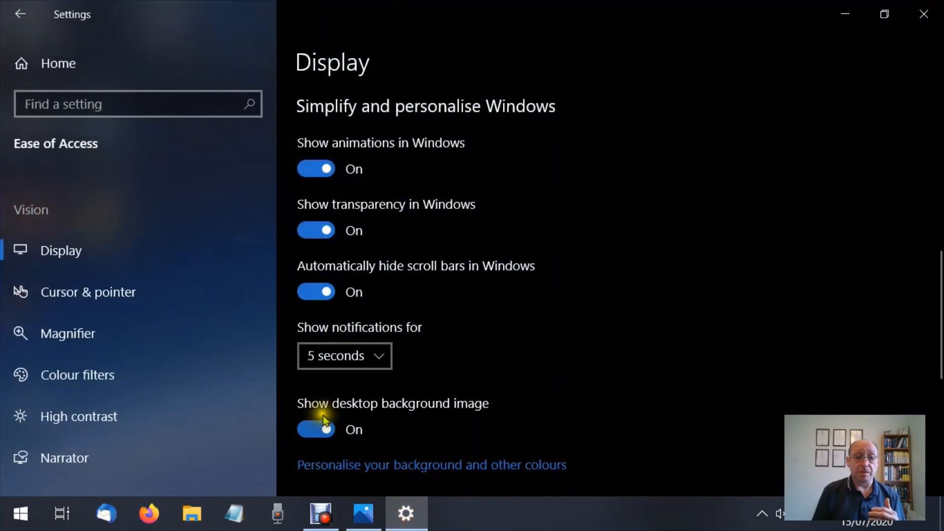
Switch Show desktop background image off and check the plain black desktop.
{"action": "left_click", "coordinate": [316, 429]}
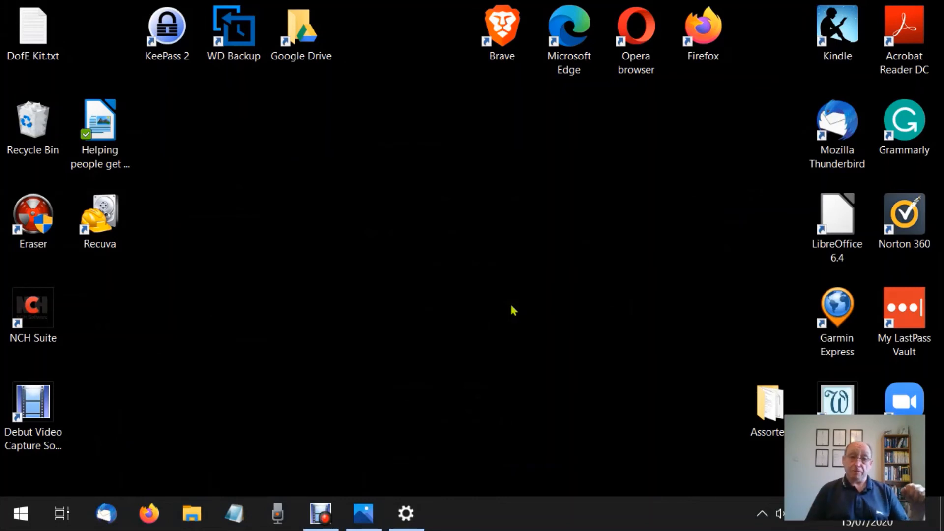
{"action": "left_click", "coordinate": [405, 513]}
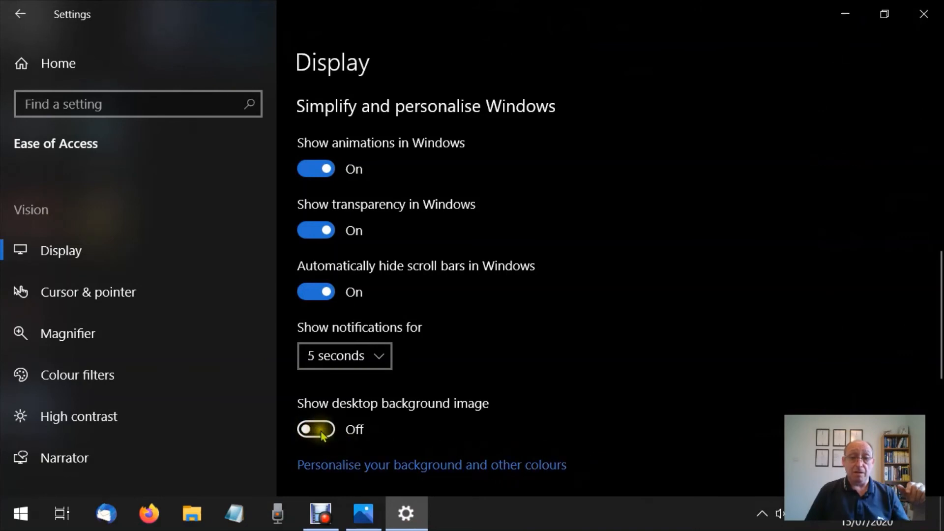
Switch Show desktop background image back on to restore the desktop picture.
{"action": "left_click", "coordinate": [316, 430]}
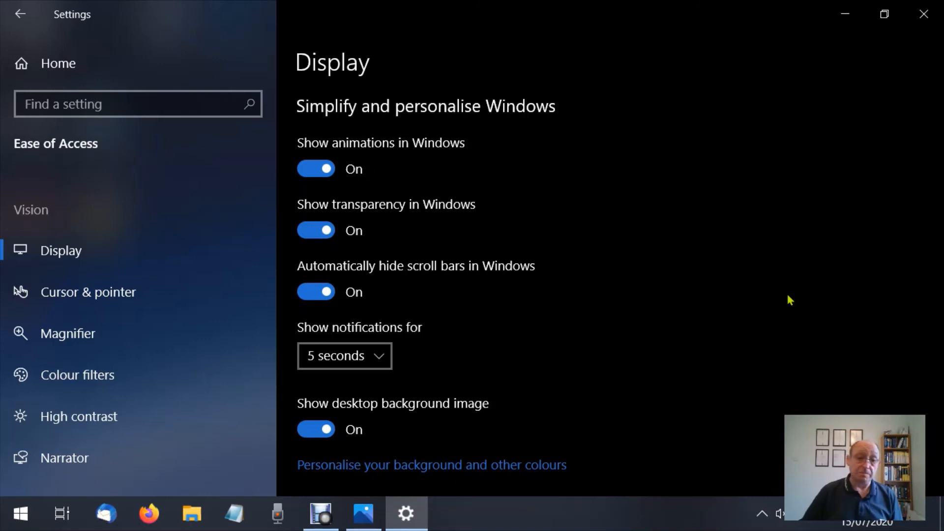
{"action": "mouse_move", "coordinate": [746, 284]}
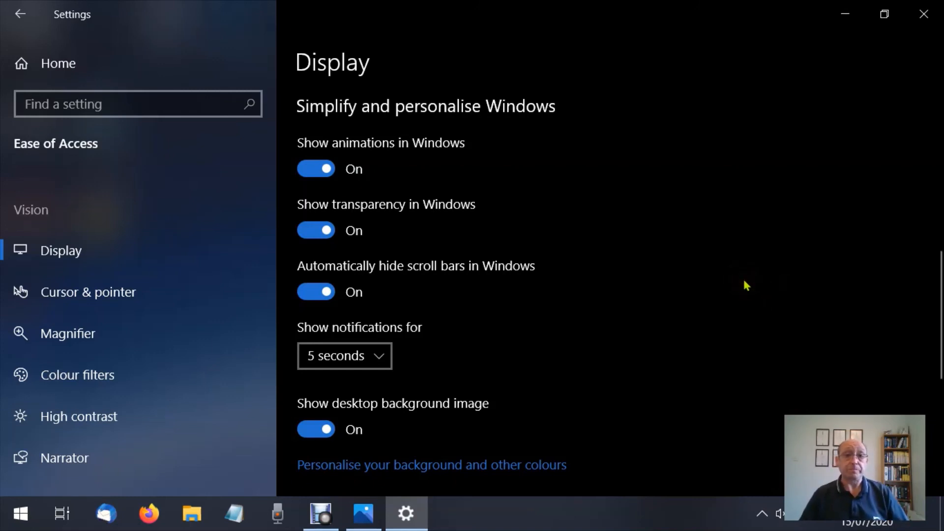
Scroll the Display page down to its Related settings and help links.
{"action": "scroll", "scroll_direction": "down", "scroll_amount": 3}
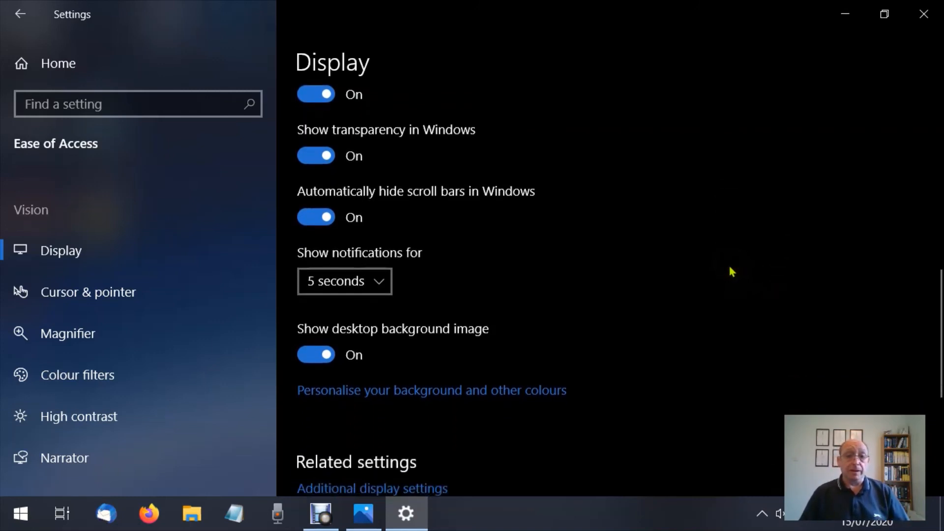
{"action": "scroll", "scroll_direction": "down", "scroll_amount": 3}
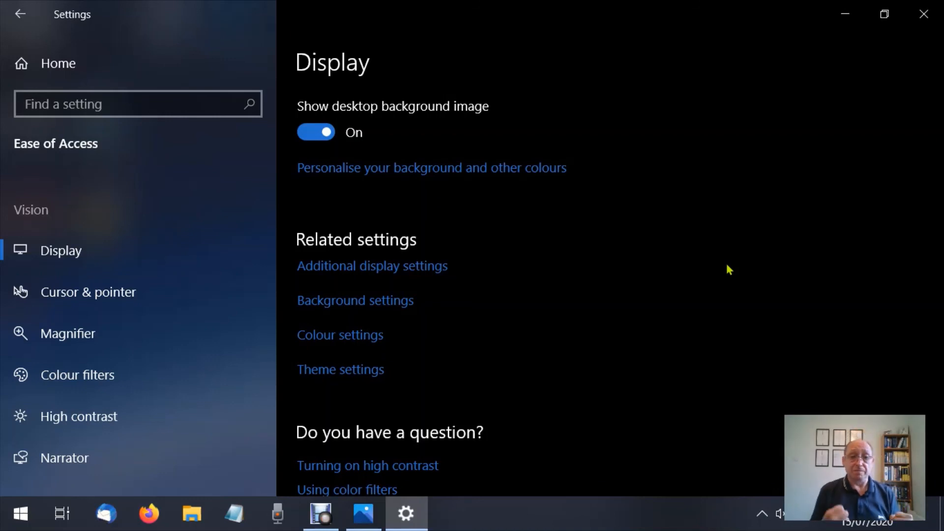
{"action": "scroll", "scroll_direction": "down", "scroll_amount": 3}
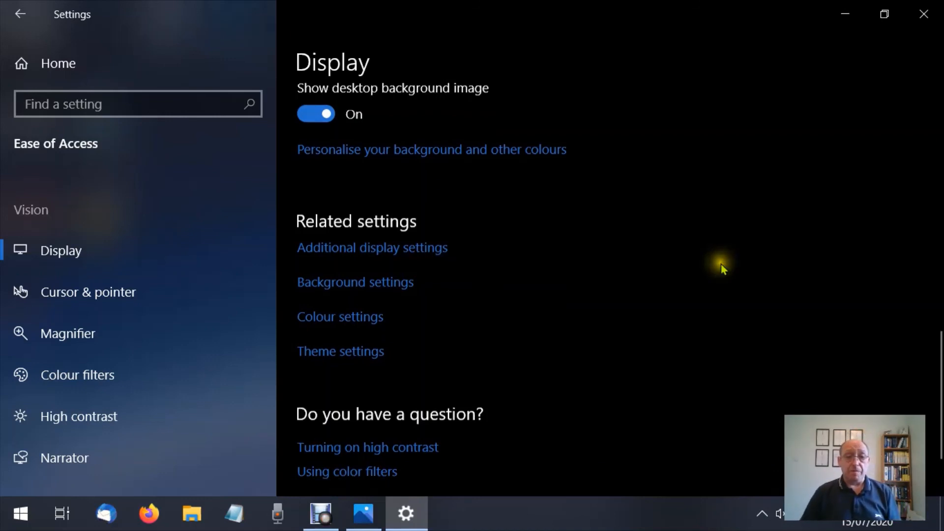
{"action": "scroll", "scroll_direction": "down", "scroll_amount": 3}
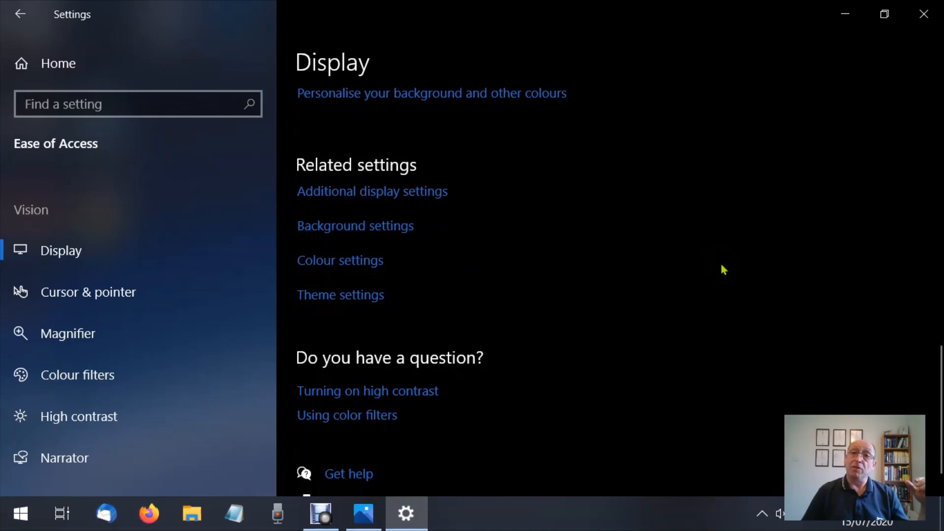
{"action": "scroll", "scroll_direction": "down", "scroll_amount": 3}
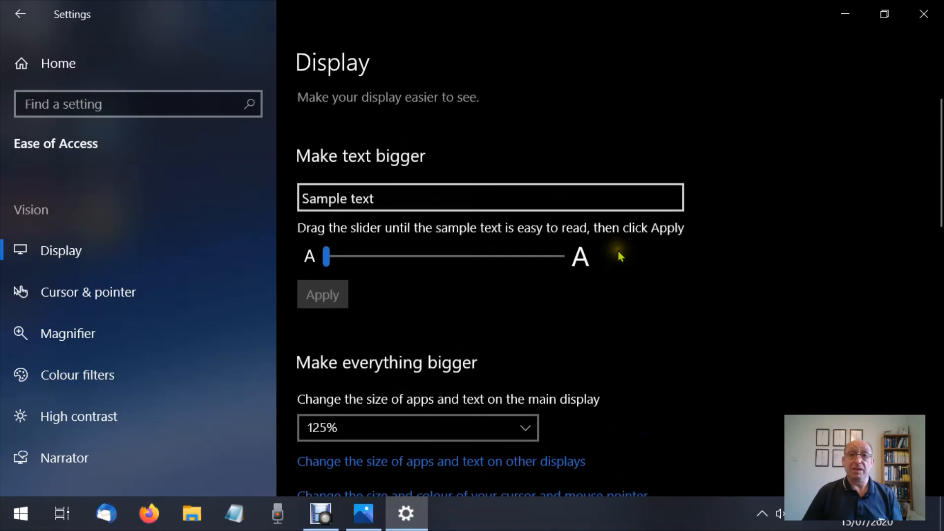
Scroll back toward the top of the Display page with Make text bigger and 125% scaling.
{"action": "scroll", "scroll_direction": "down", "scroll_amount": 3}
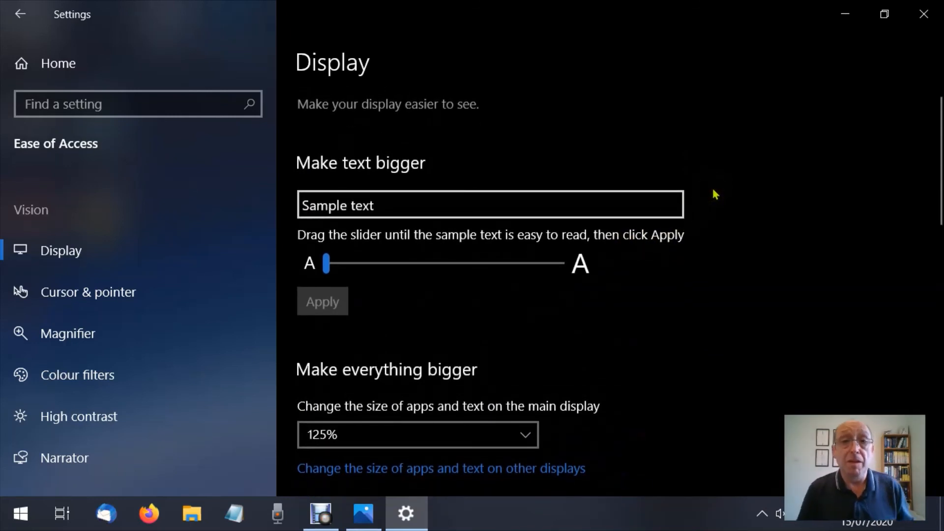